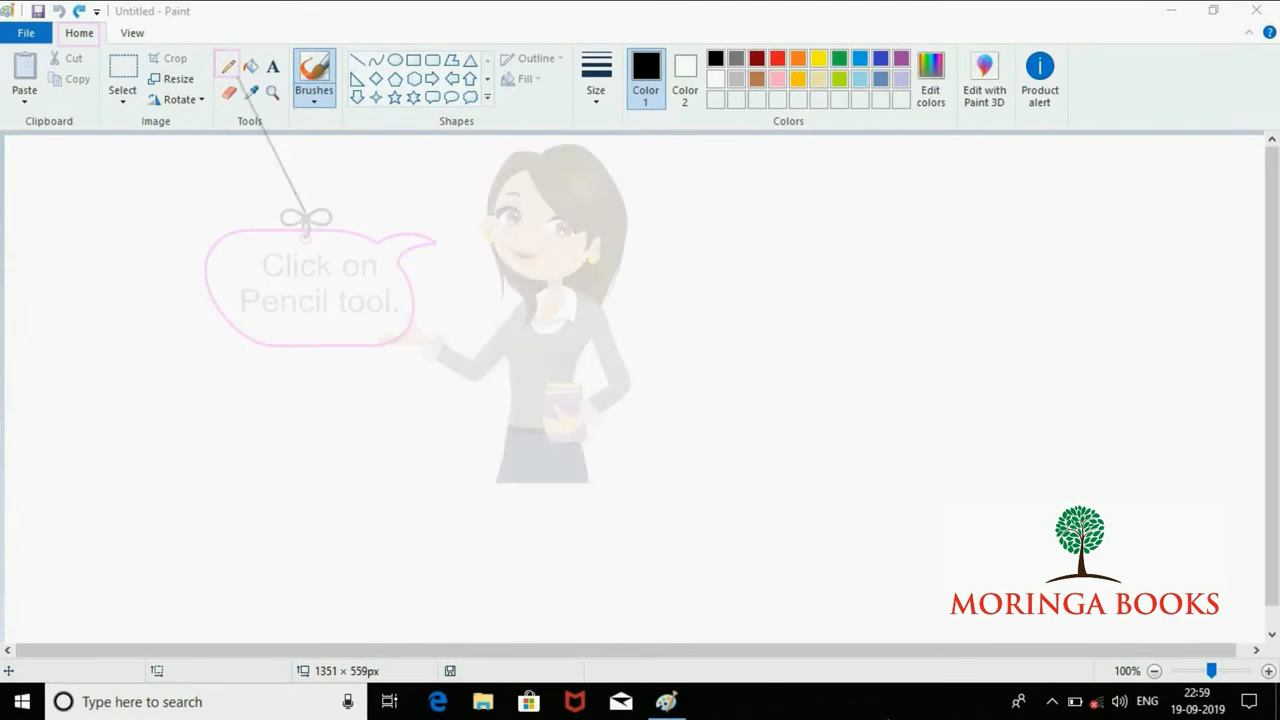
# Select the Pencil tool from the Tools group
pyautogui.click(227, 65)
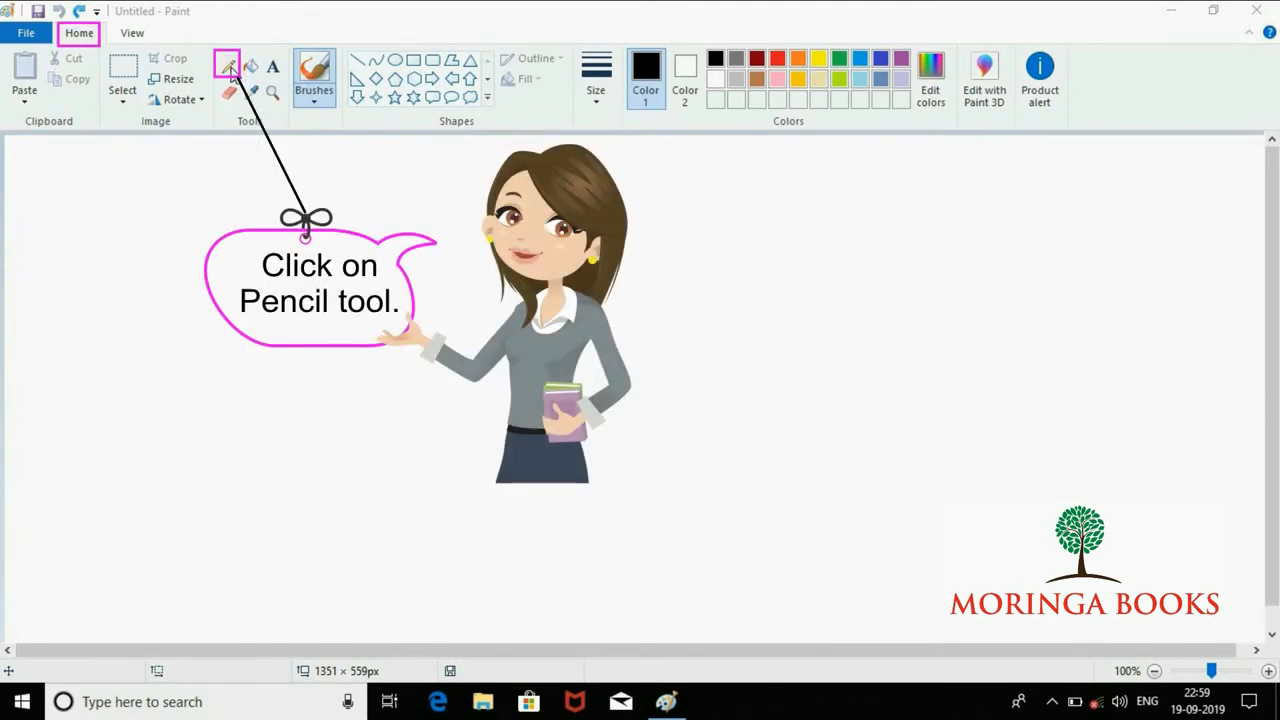
pyautogui.click(228, 63)
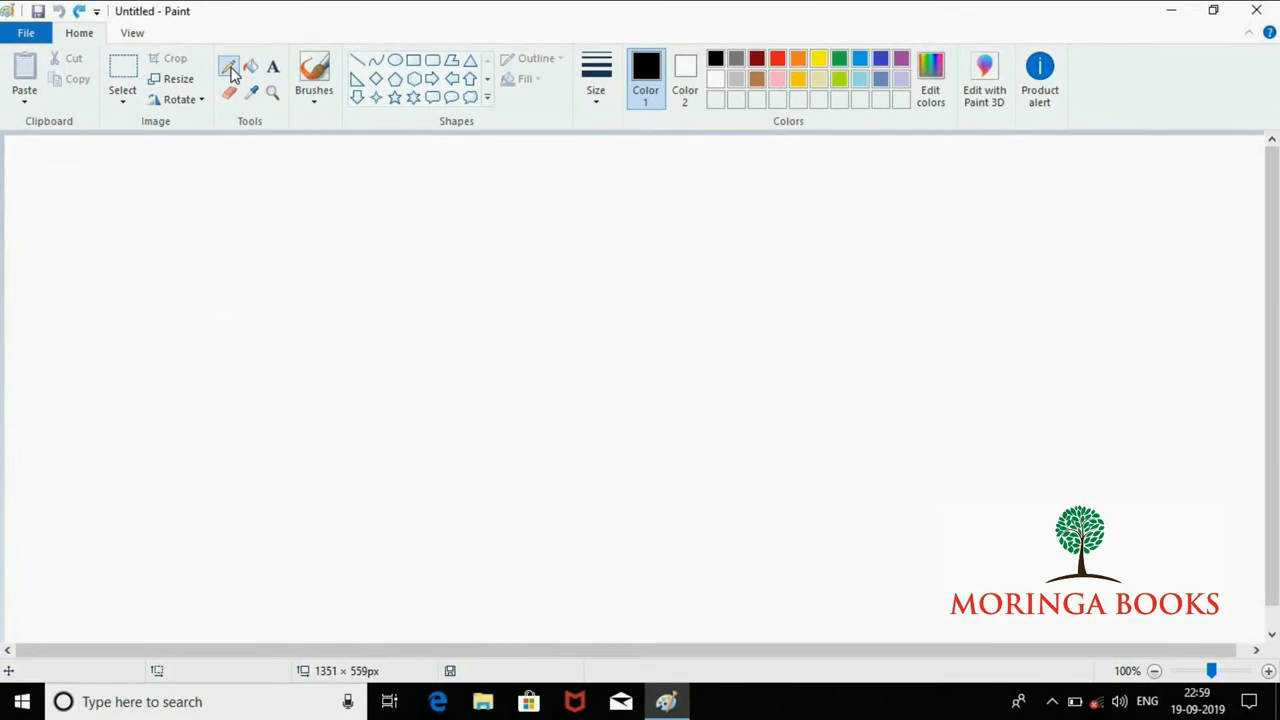
pyautogui.moveTo(645, 75)
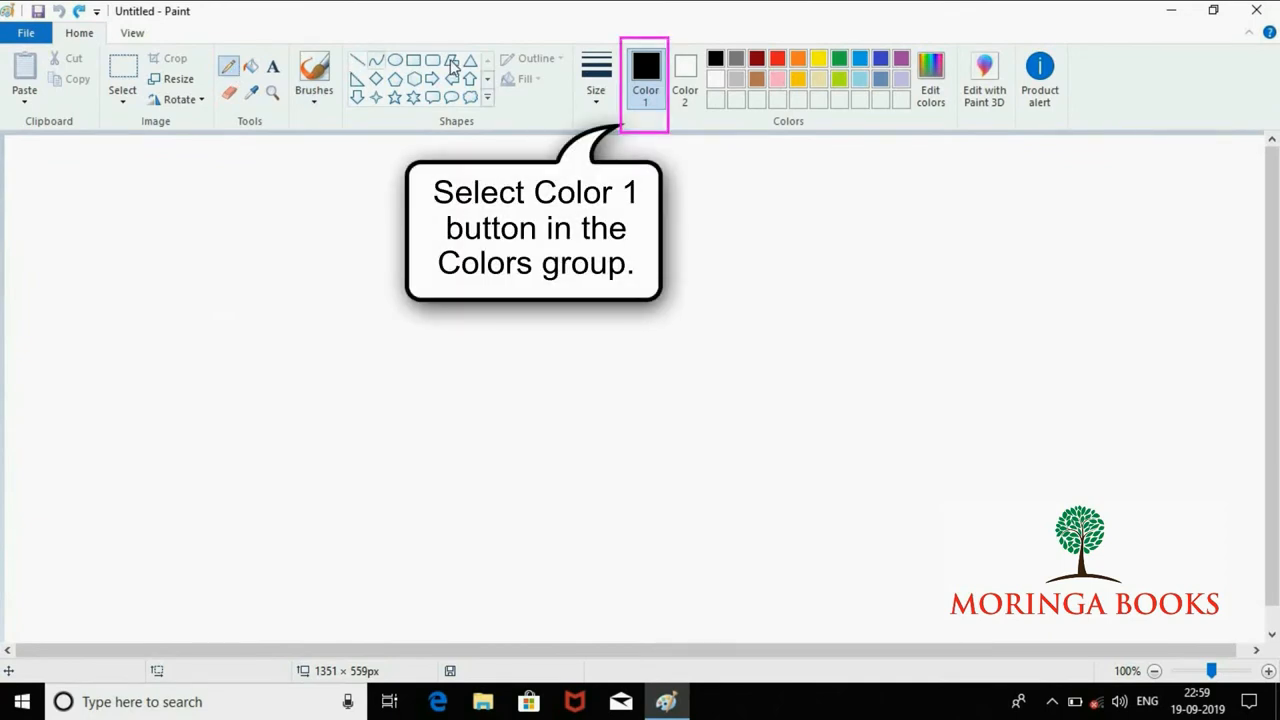
# Set Color 1 to the blue palette swatch
pyautogui.click(645, 75)
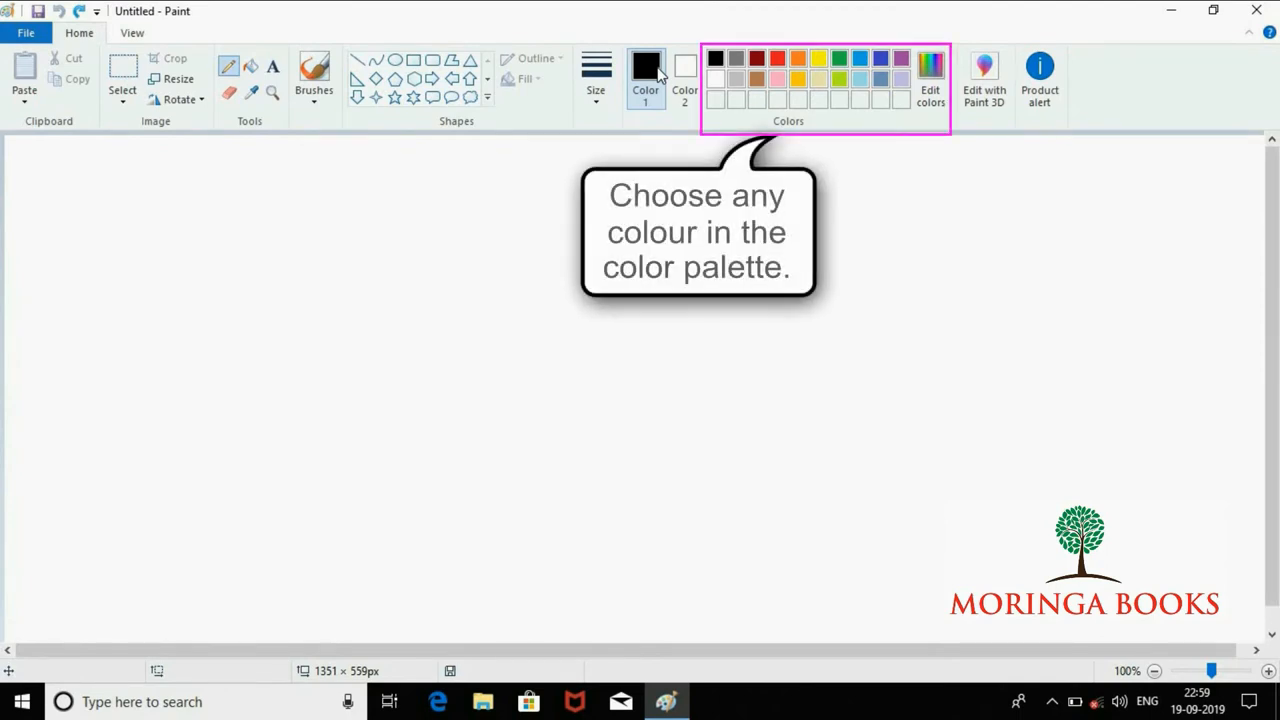
pyautogui.moveTo(878, 65)
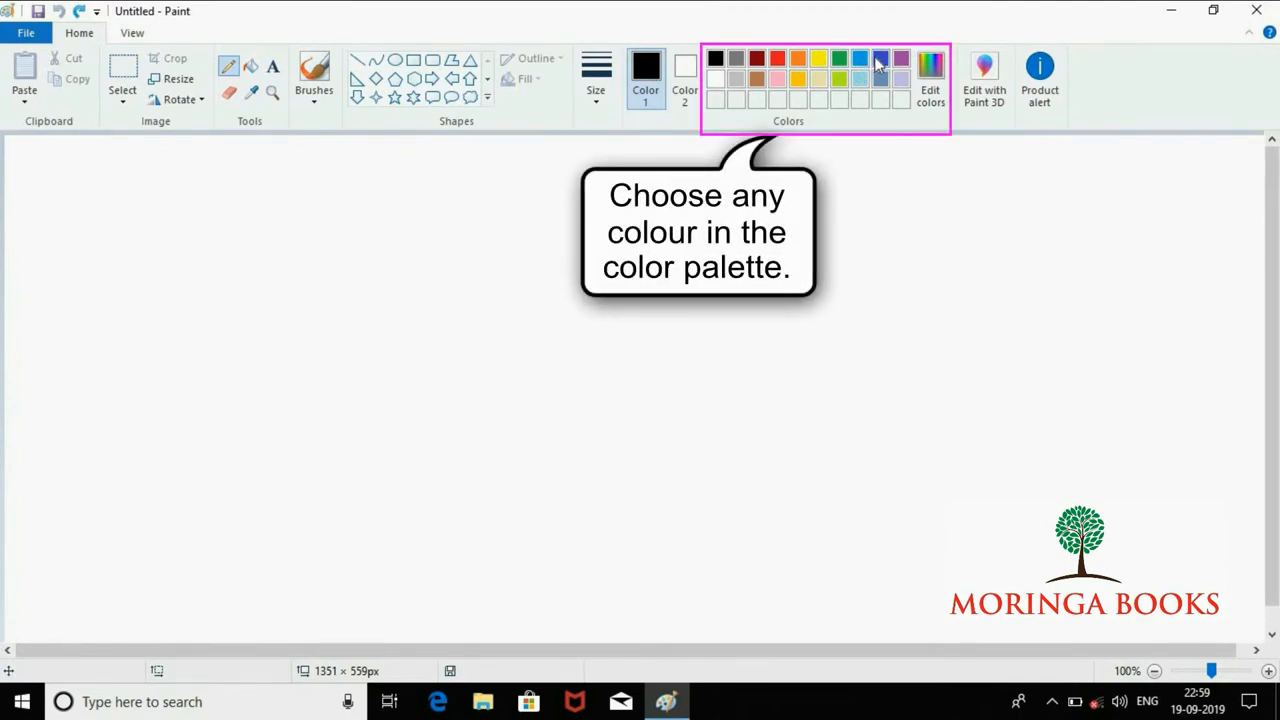
pyautogui.click(879, 58)
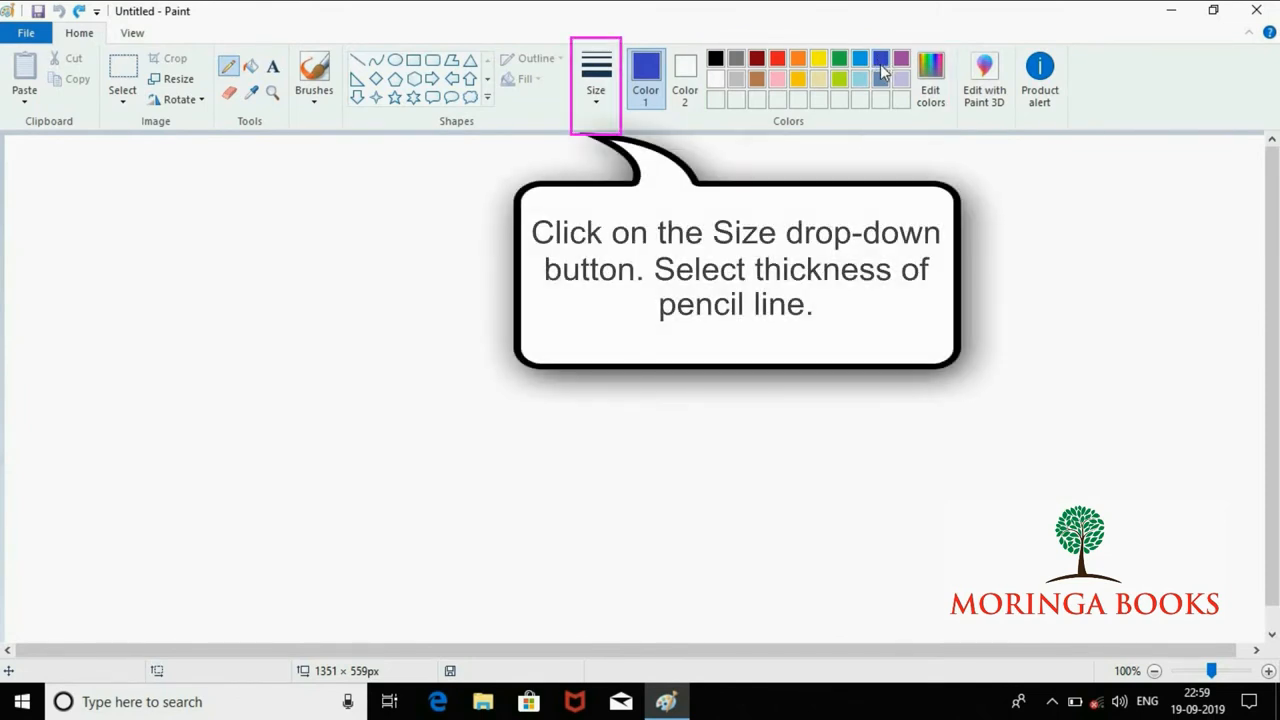
pyautogui.moveTo(650, 120)
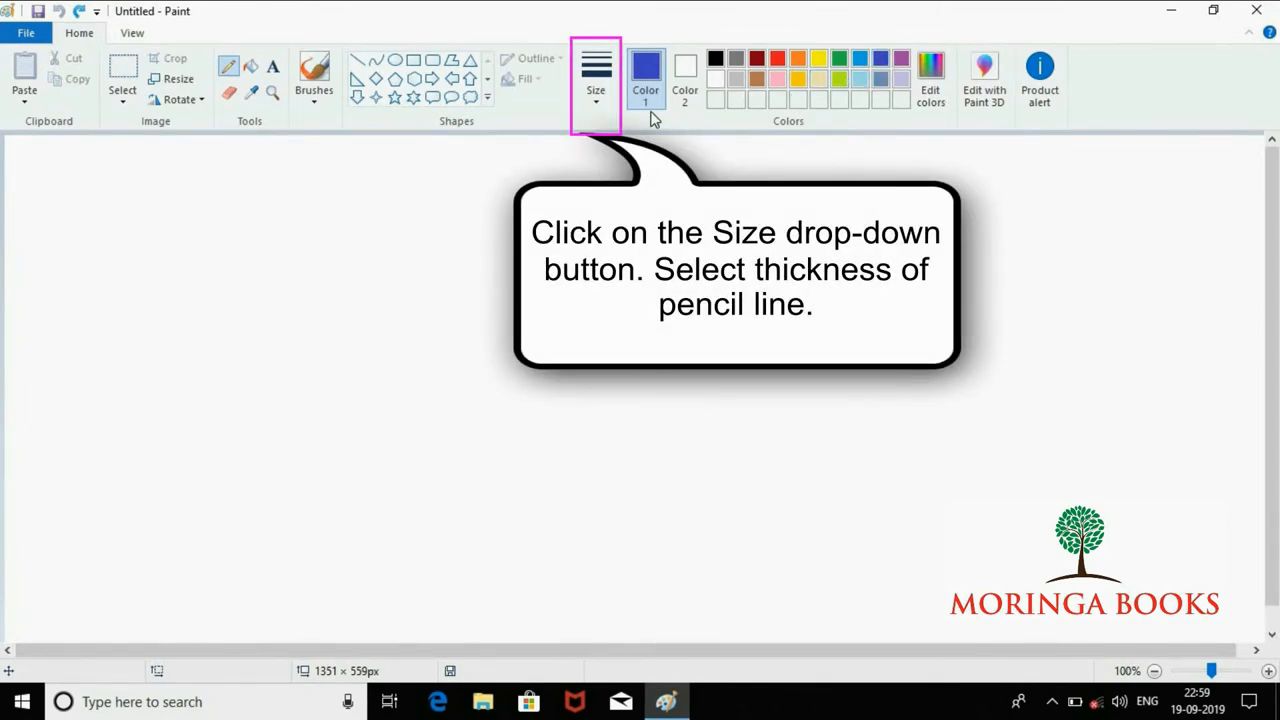
# Choose the 4px line thickness from the Size drop-down
pyautogui.click(595, 75)
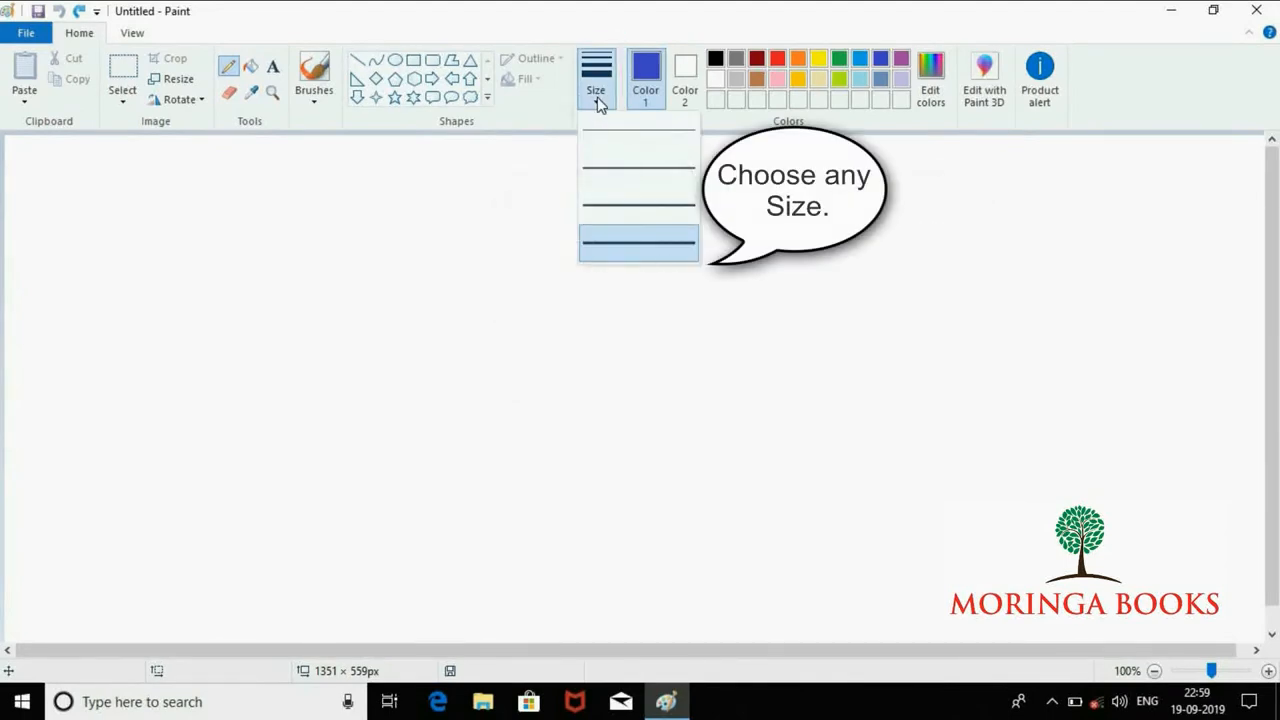
pyautogui.moveTo(605, 243)
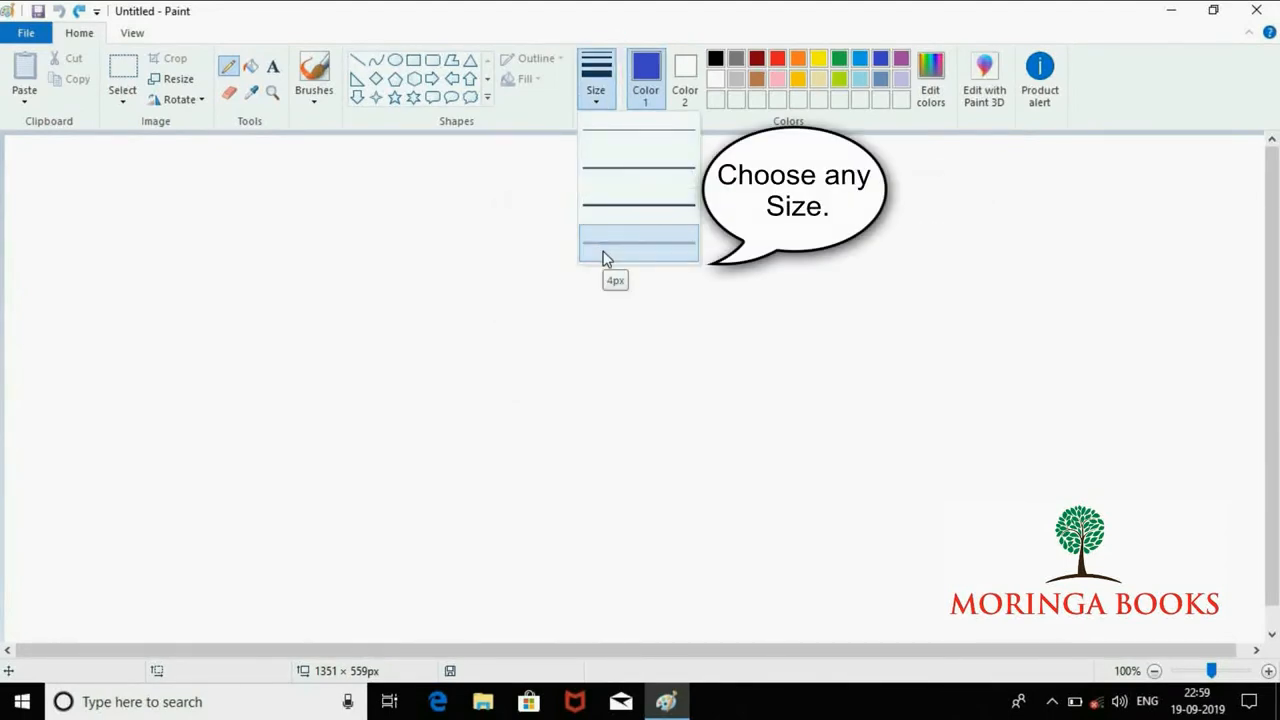
pyautogui.click(639, 240)
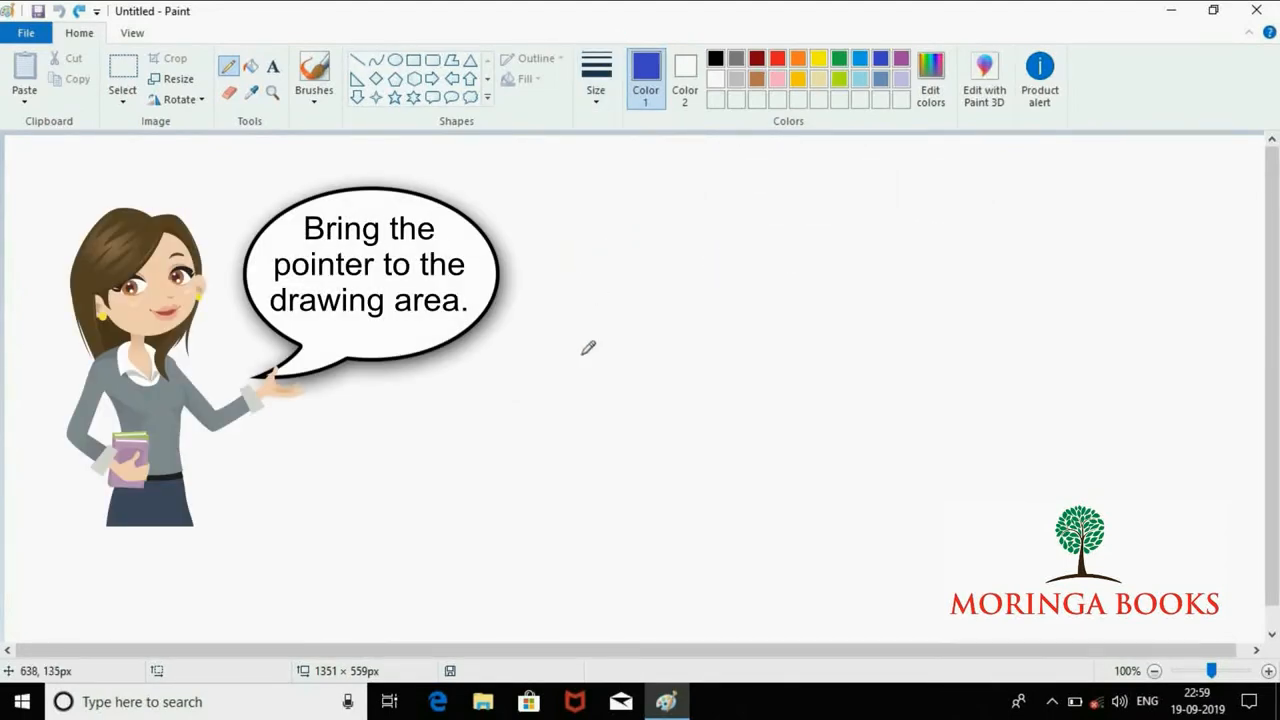
pyautogui.moveTo(549, 274)
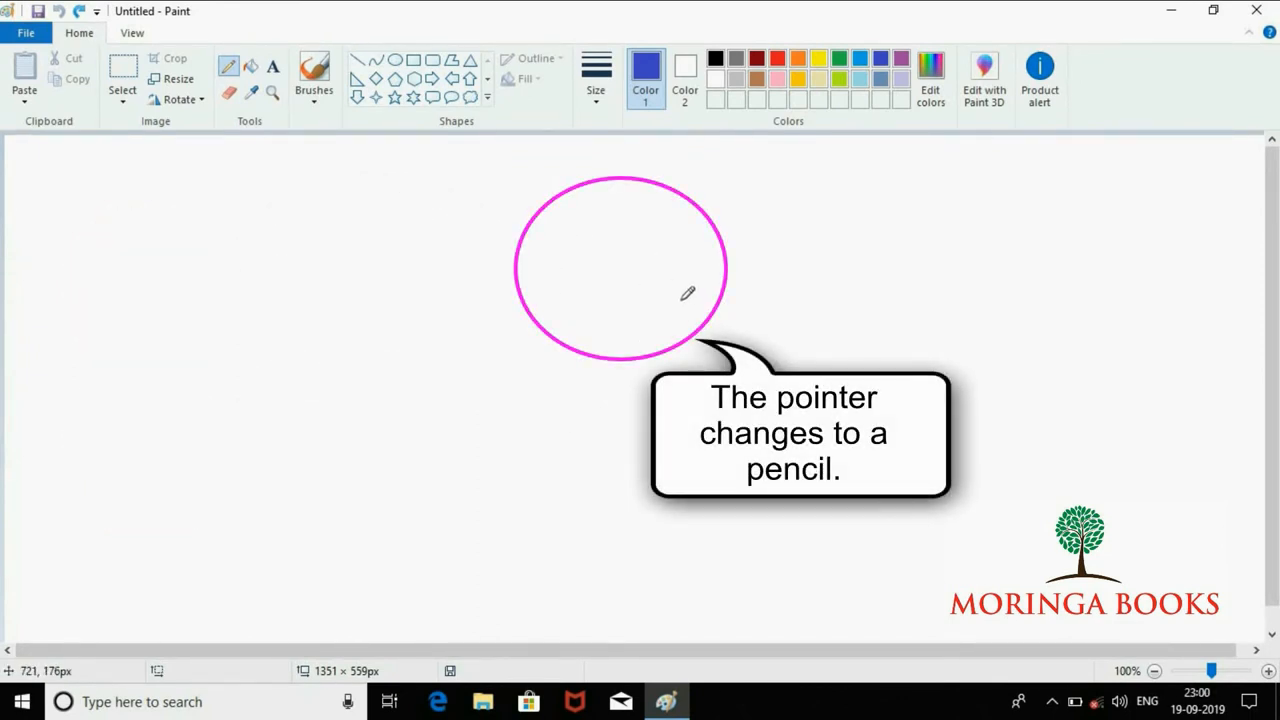
pyautogui.moveTo(598, 203)
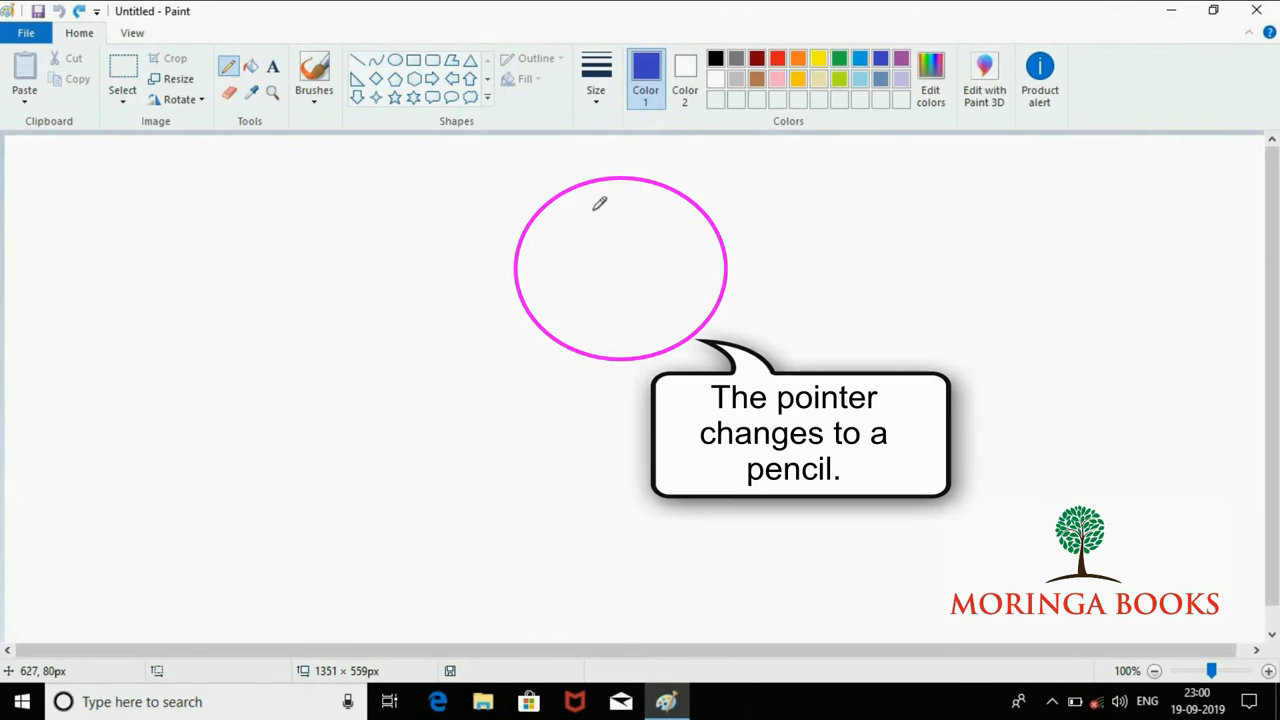
# Draw the triangle's slanted left side down to a corner, then a horizontal base rightward
pyautogui.moveTo(590, 210); pyautogui.dragTo(487, 378)
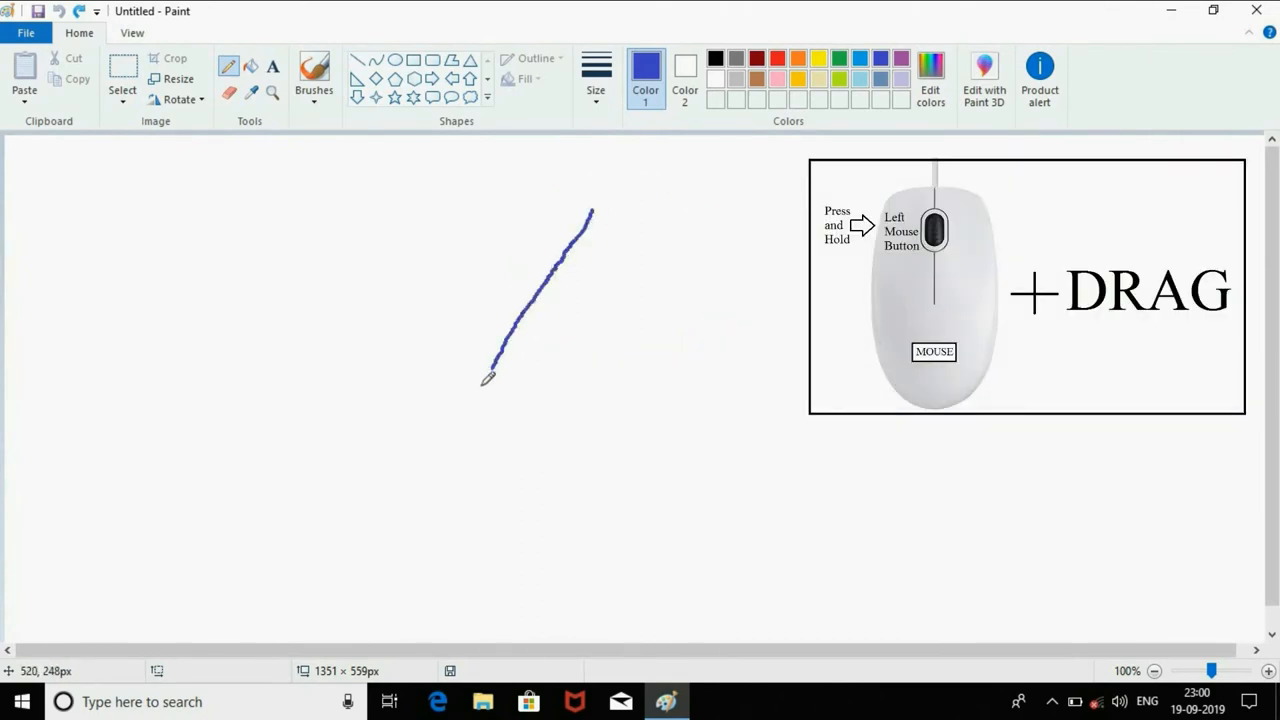
pyautogui.moveTo(487, 375); pyautogui.dragTo(465, 407)
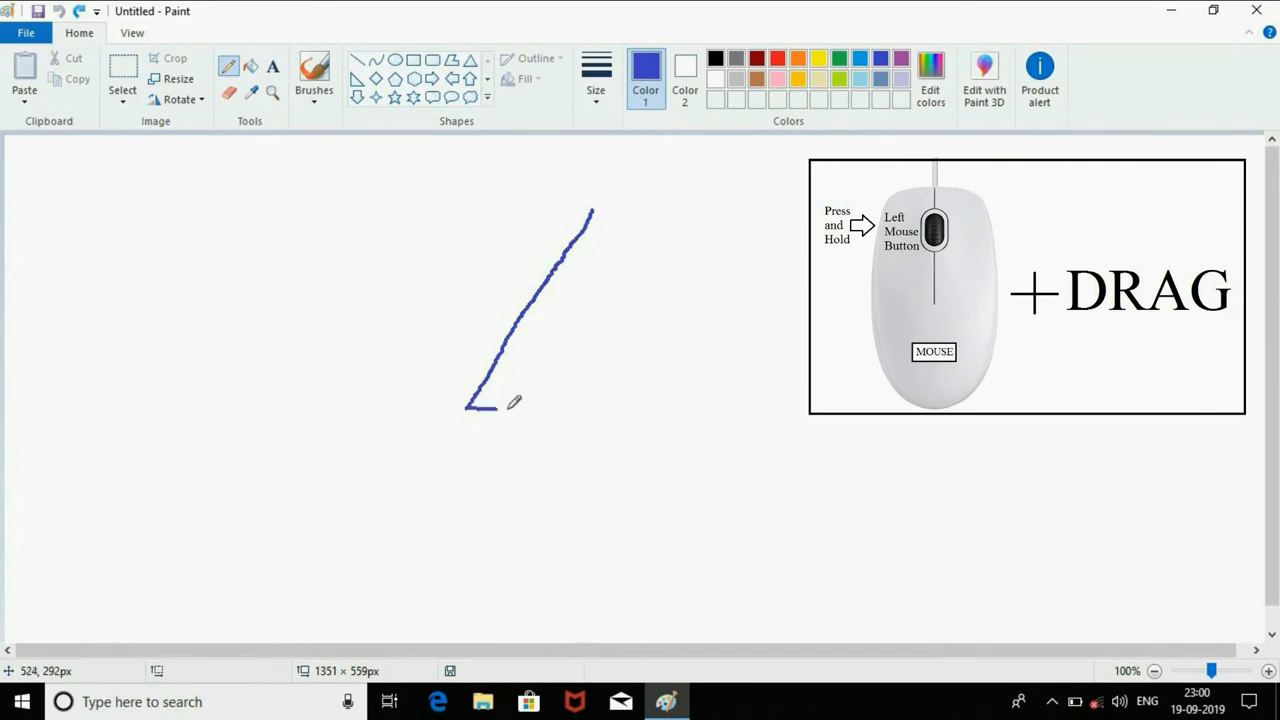
pyautogui.moveTo(465, 407); pyautogui.dragTo(720, 407)
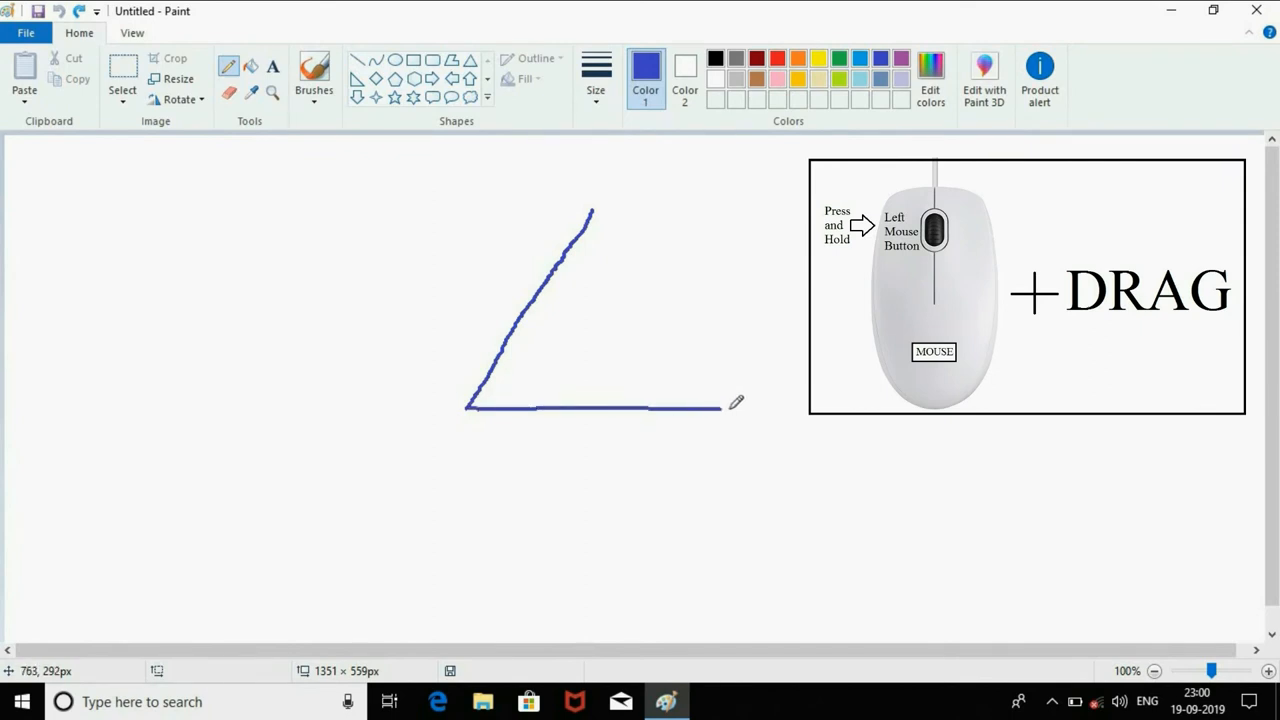